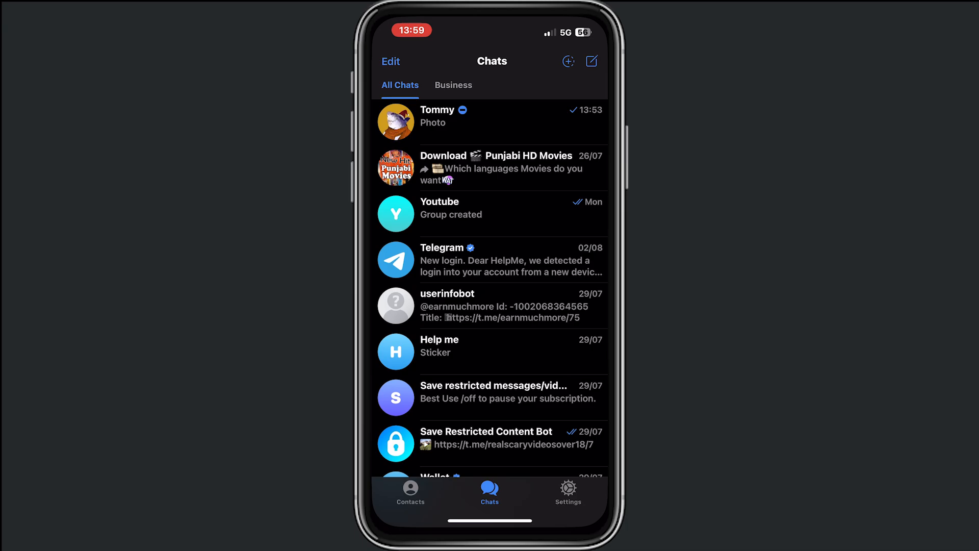
Step: Navigate General > iPhone Storage and scroll the app list down to Telegram
click(568, 494)
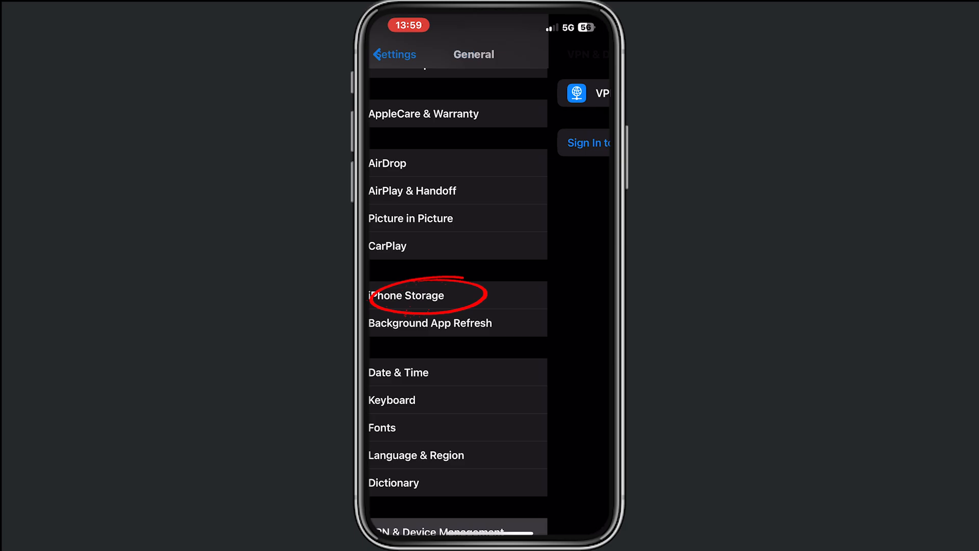
click(407, 296)
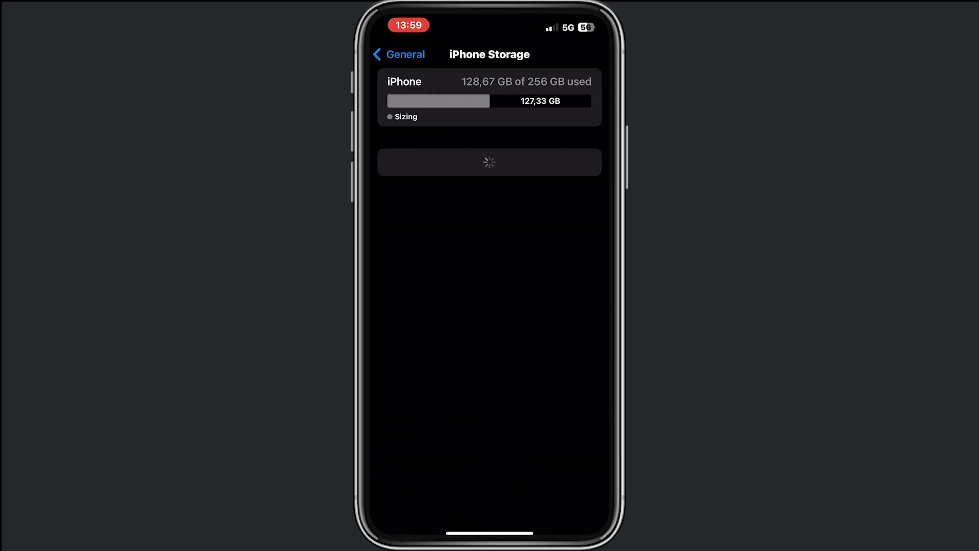
scroll(down, 3)
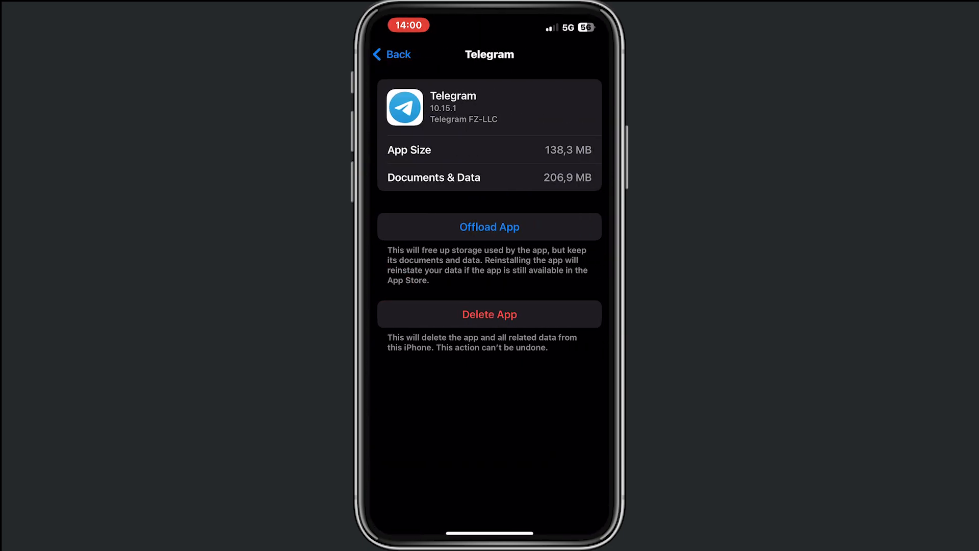
Step: Offload Telegram while keeping its 206.9 MB of documents and data
click(489, 226)
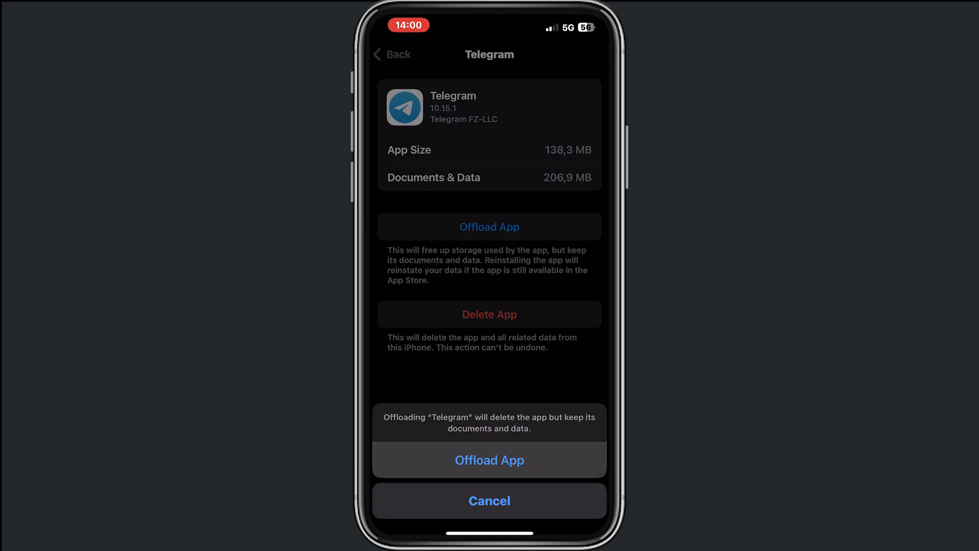
click(490, 460)
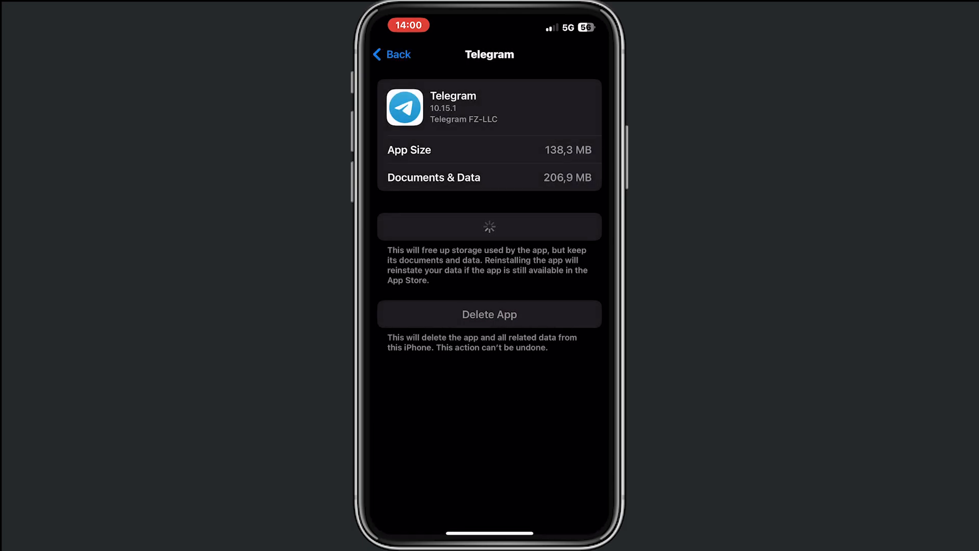
click(488, 227)
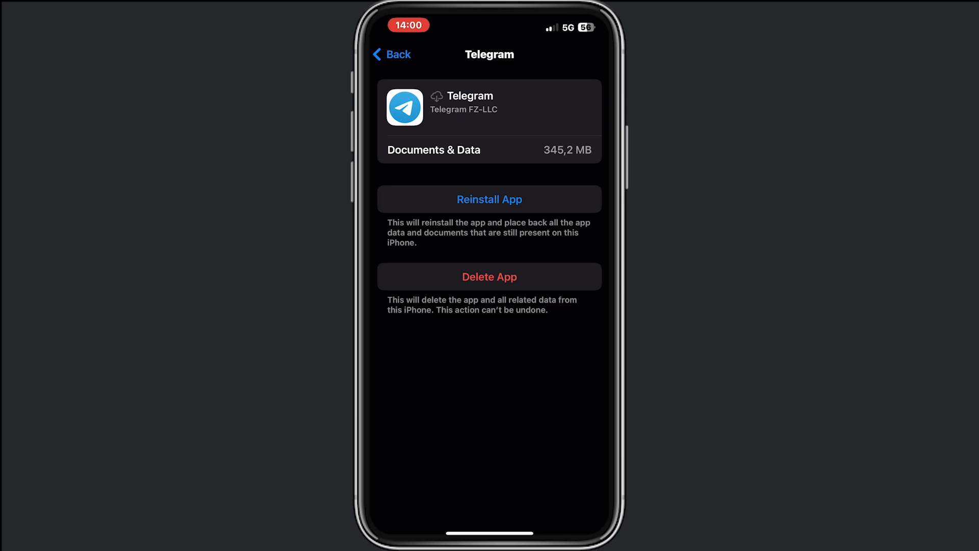
Step: Reinstall Telegram and relaunch it from the home screen to its Chats list
click(488, 199)
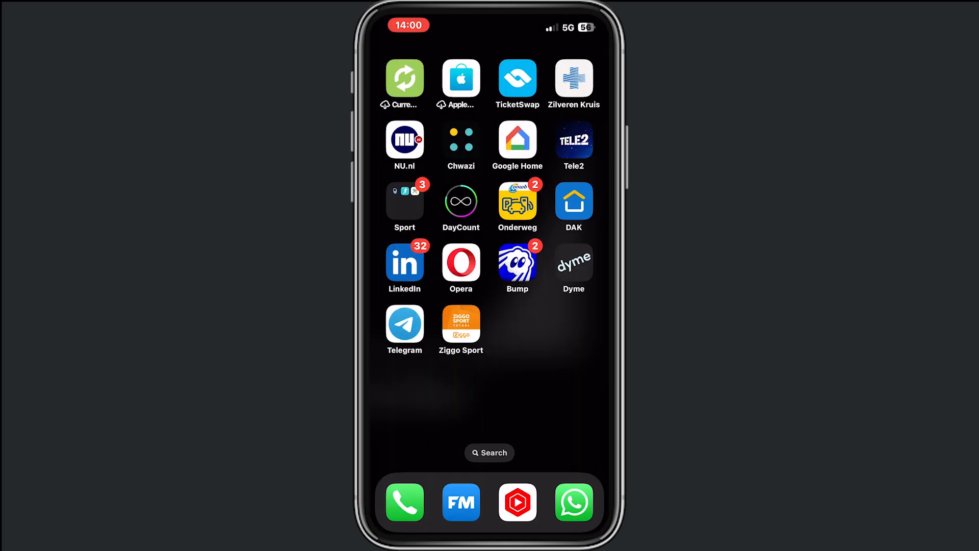
click(405, 324)
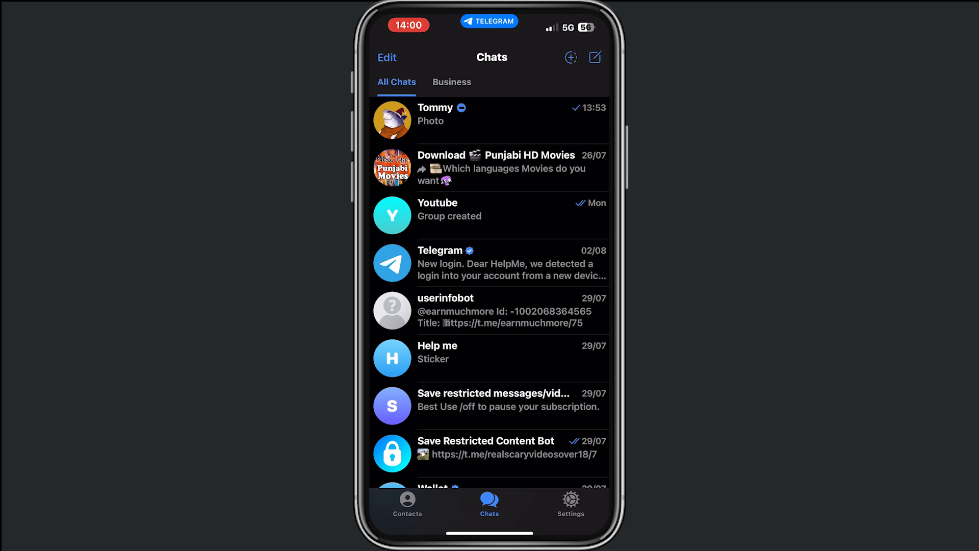